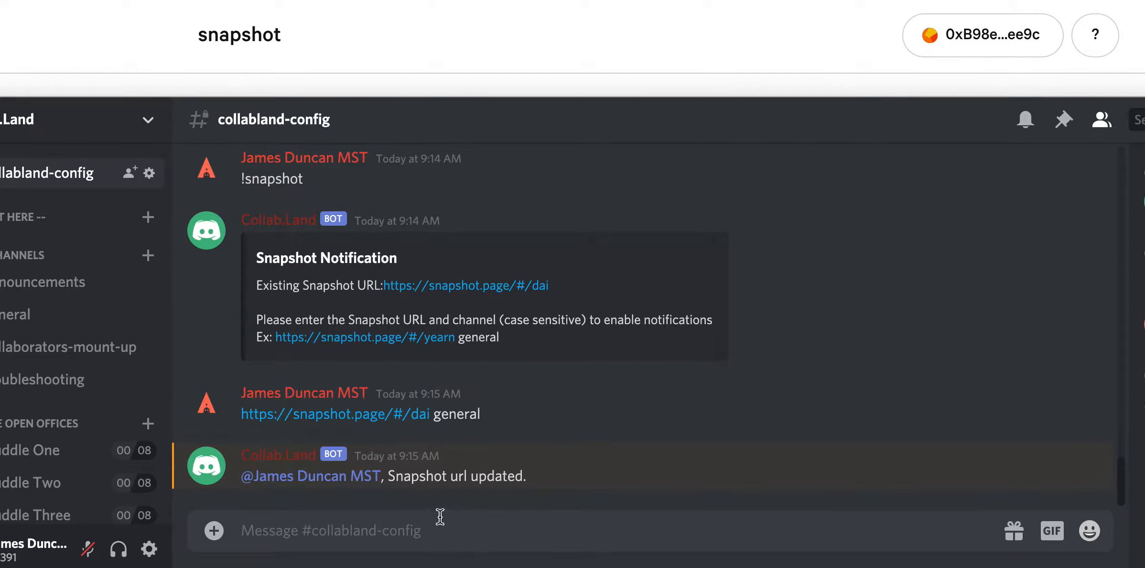
Send !snapshot in collabland-config to get Collab.Land's Snapshot Notification prompt
{"action": "type", "text": "!sna"}
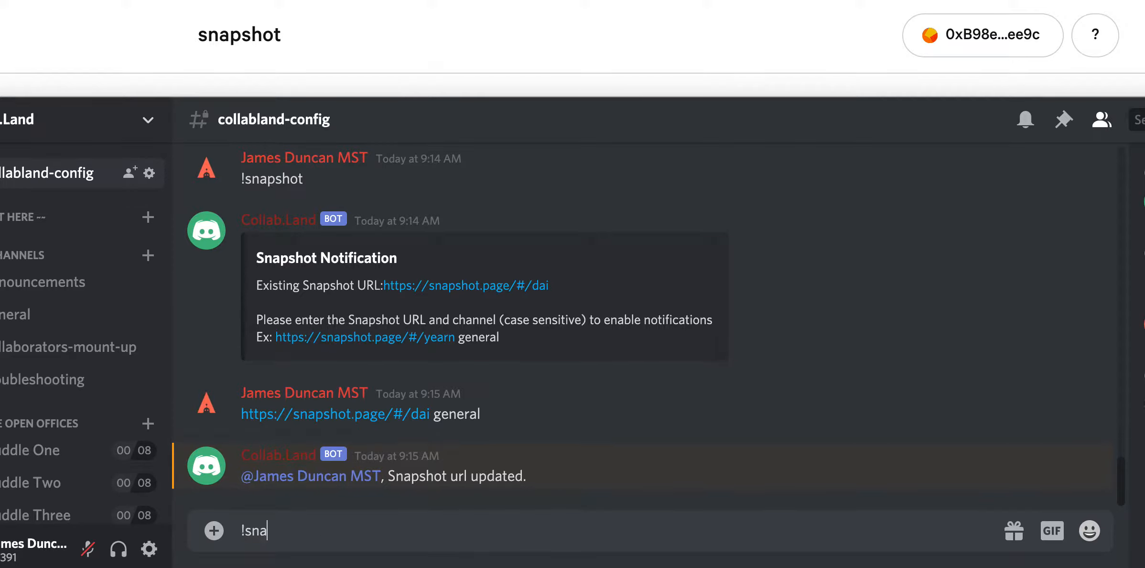
{"action": "key", "text": "Enter"}
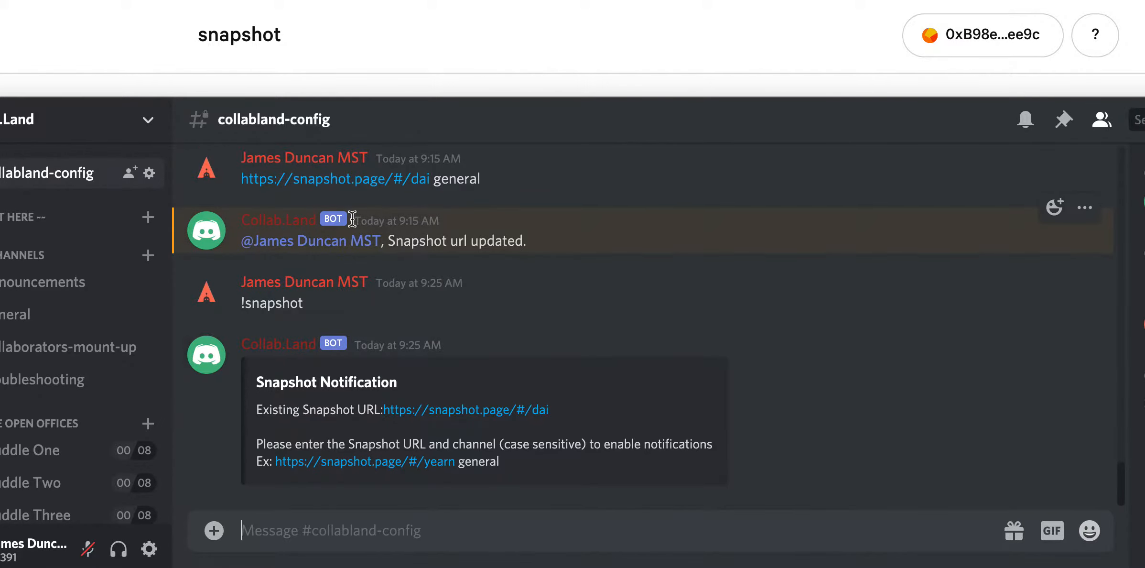
{"action": "mouse_move", "coordinate": [363, 185]}
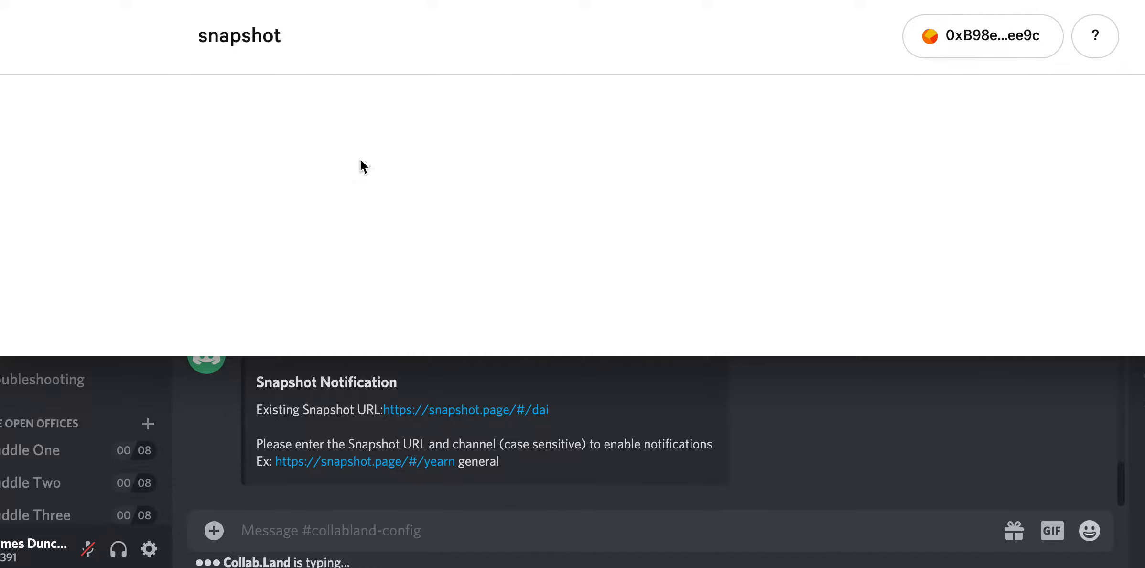
Find the Dai space in Snapshot and open a blank new proposal form
{"action": "scroll", "scroll_direction": "down", "scroll_amount": 3}
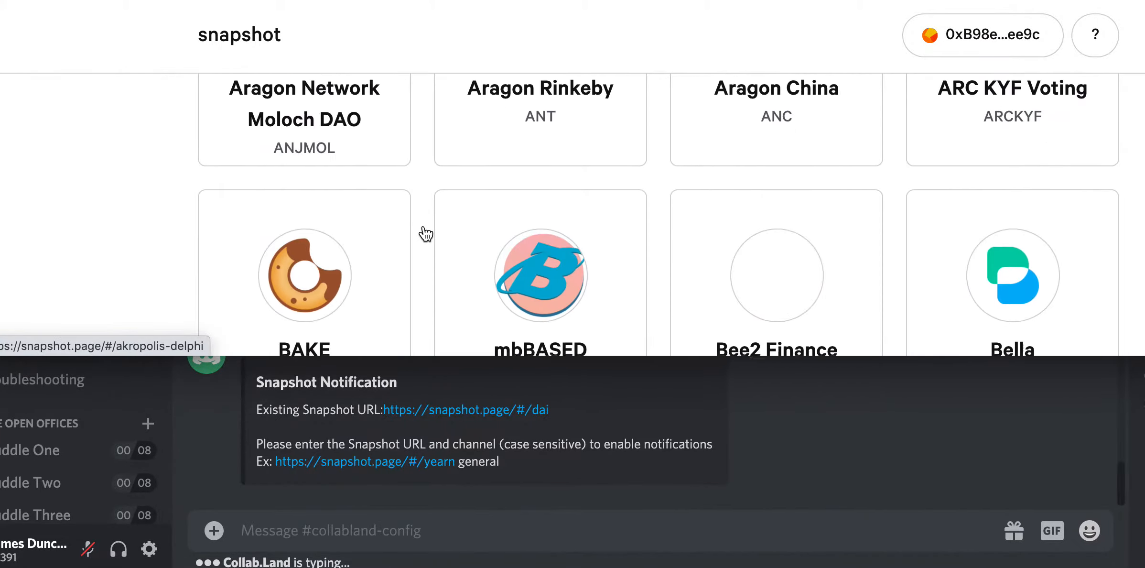
{"action": "scroll", "scroll_direction": "down", "scroll_amount": 3}
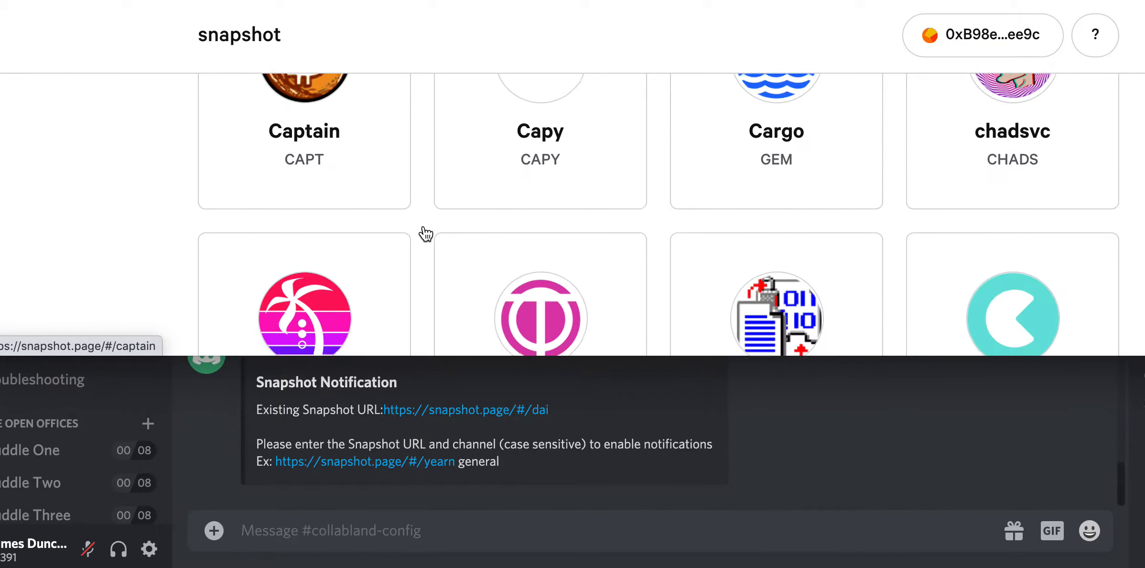
{"action": "scroll", "scroll_direction": "down", "scroll_amount": 3}
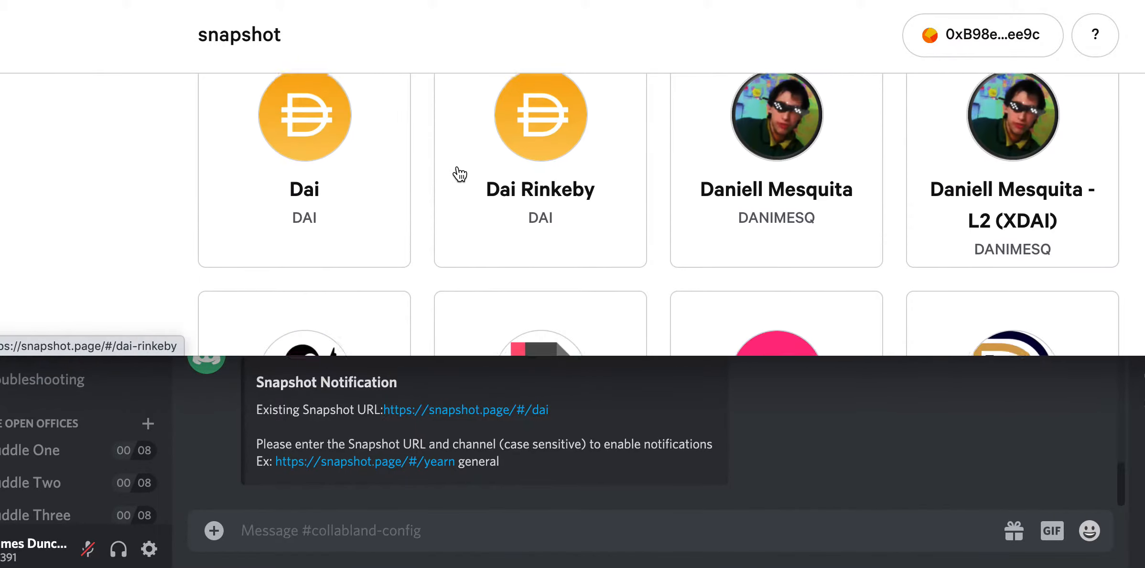
{"action": "left_click", "coordinate": [304, 115]}
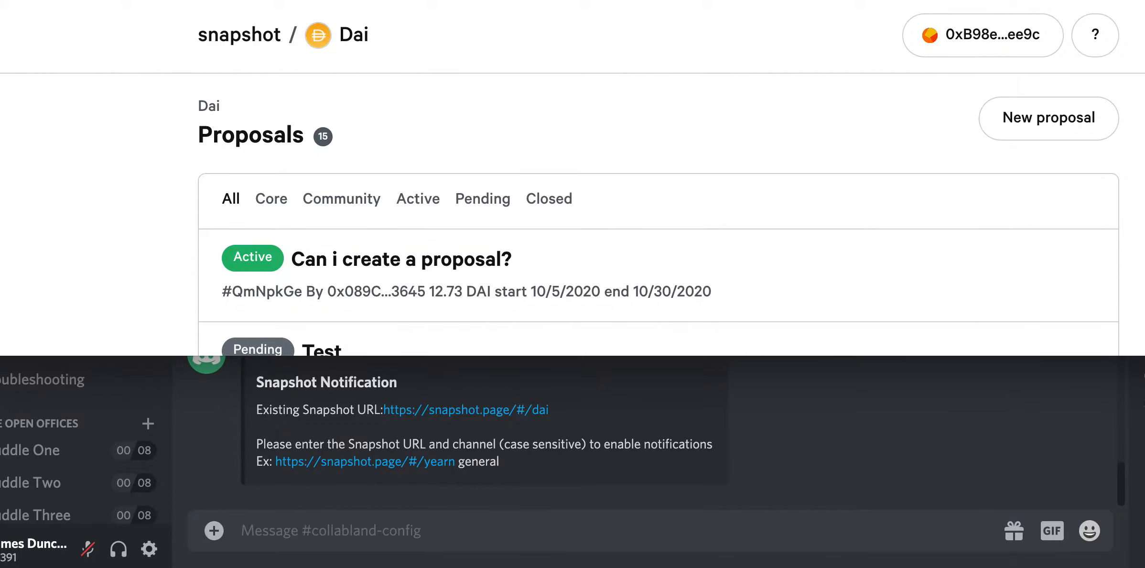
{"action": "mouse_move", "coordinate": [900, 89]}
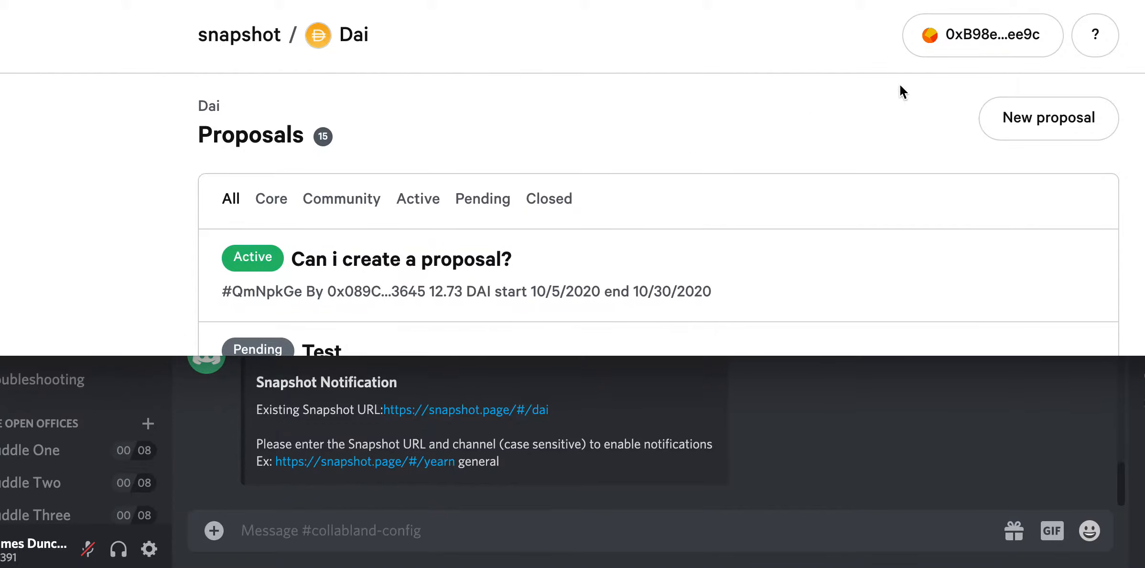
{"action": "left_click", "coordinate": [1048, 118]}
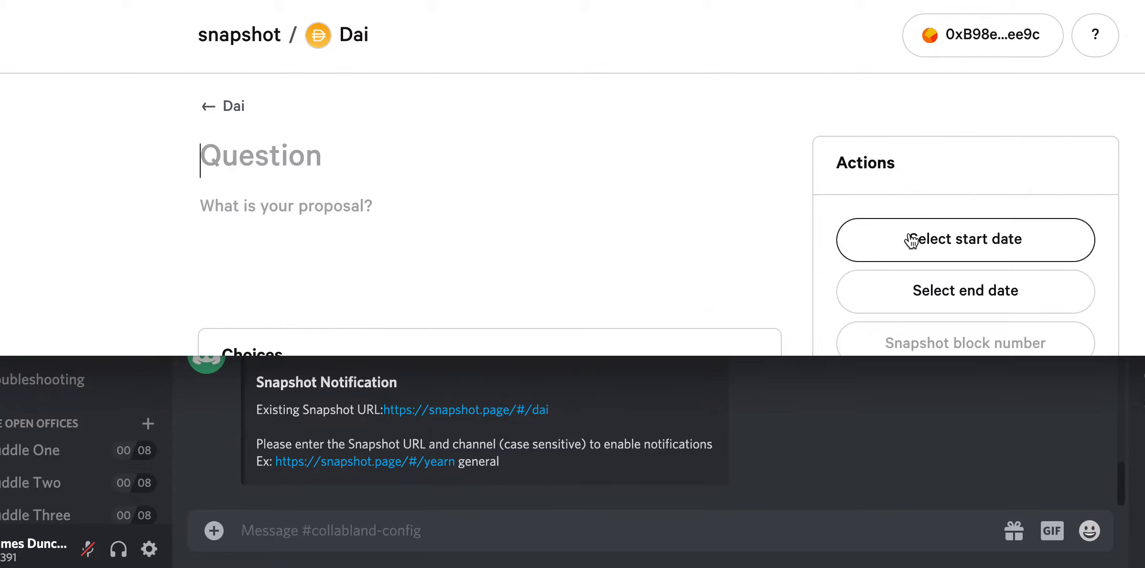
{"action": "scroll", "scroll_direction": "down", "scroll_amount": 3}
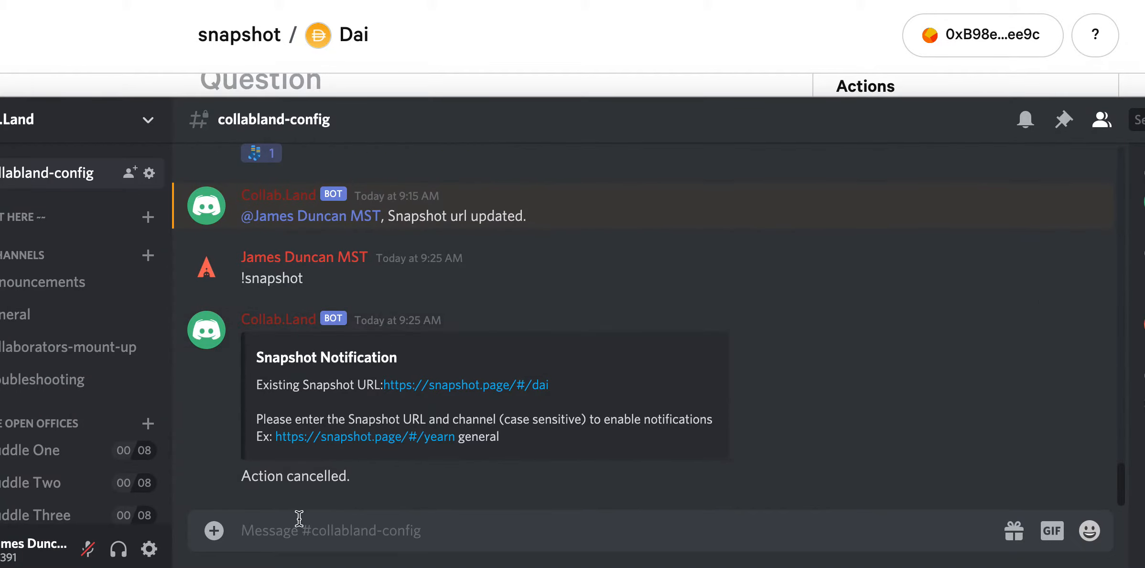
Send the !setupSnapshot command to the Collab.Land bot
{"action": "type", "text": "!s"}
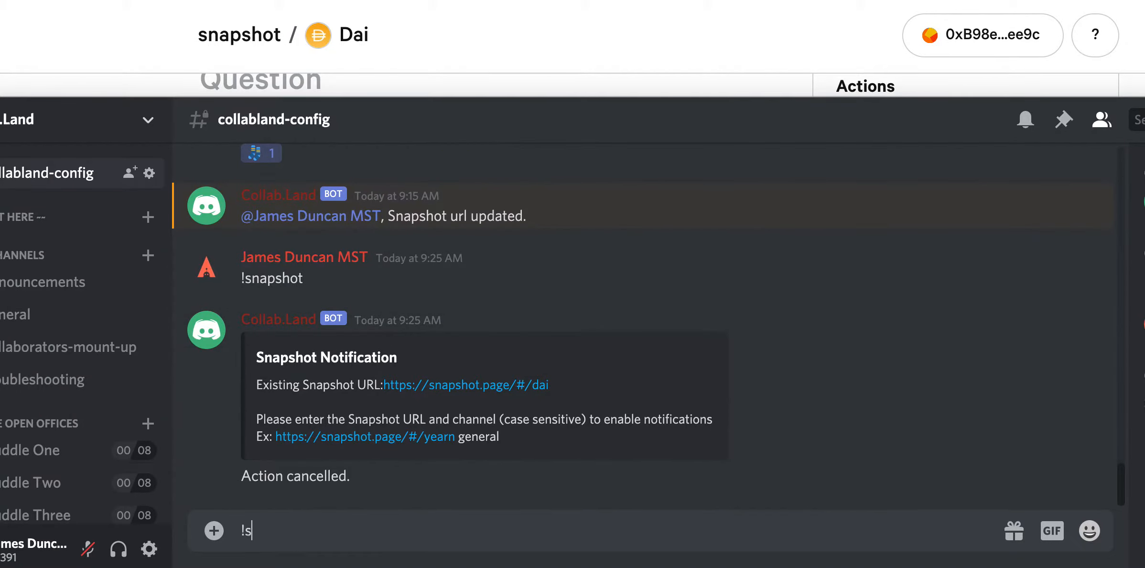
{"action": "key", "text": "Enter"}
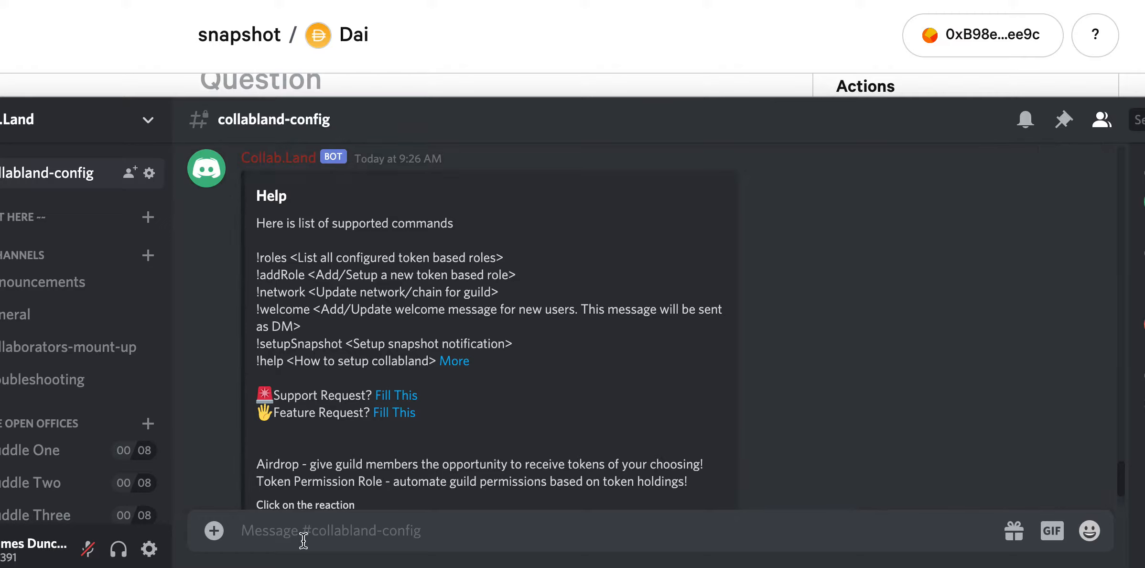
{"action": "type", "text": "!setup"}
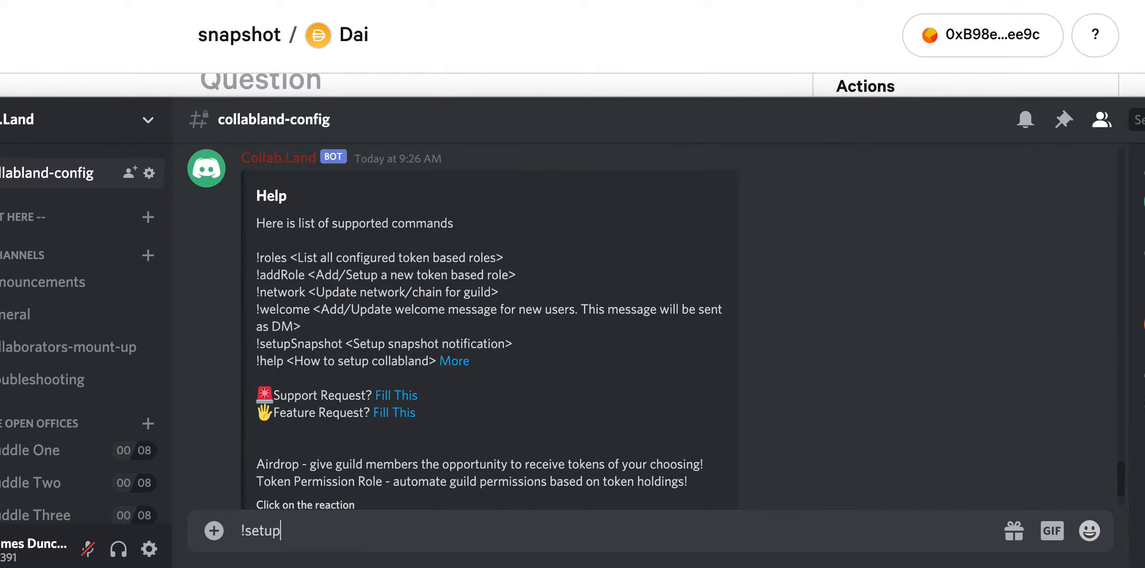
{"action": "type", "text": "Snapsh"}
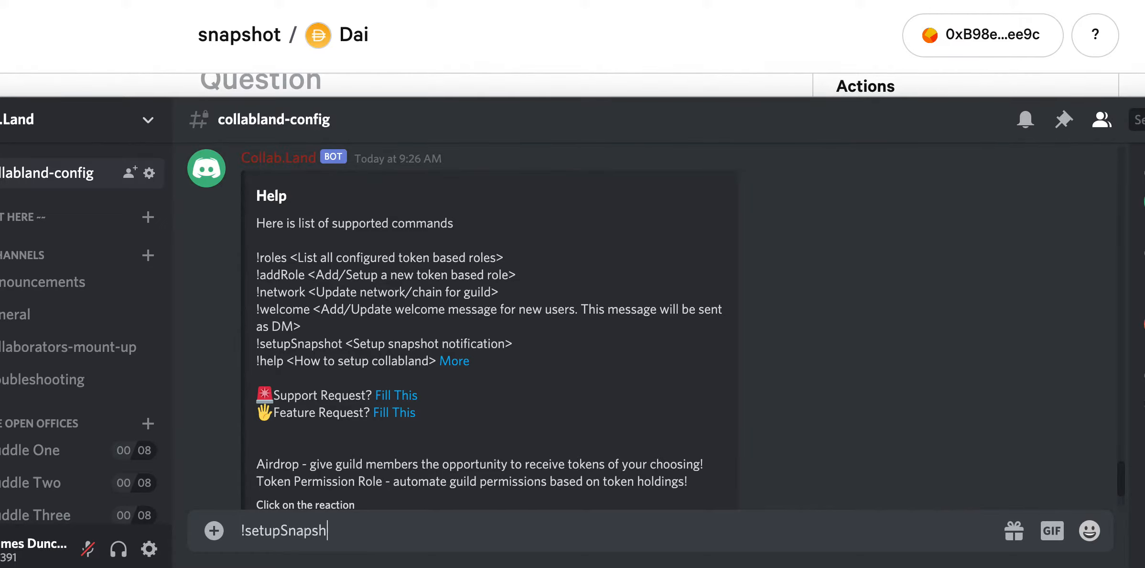
{"action": "key", "text": "Enter"}
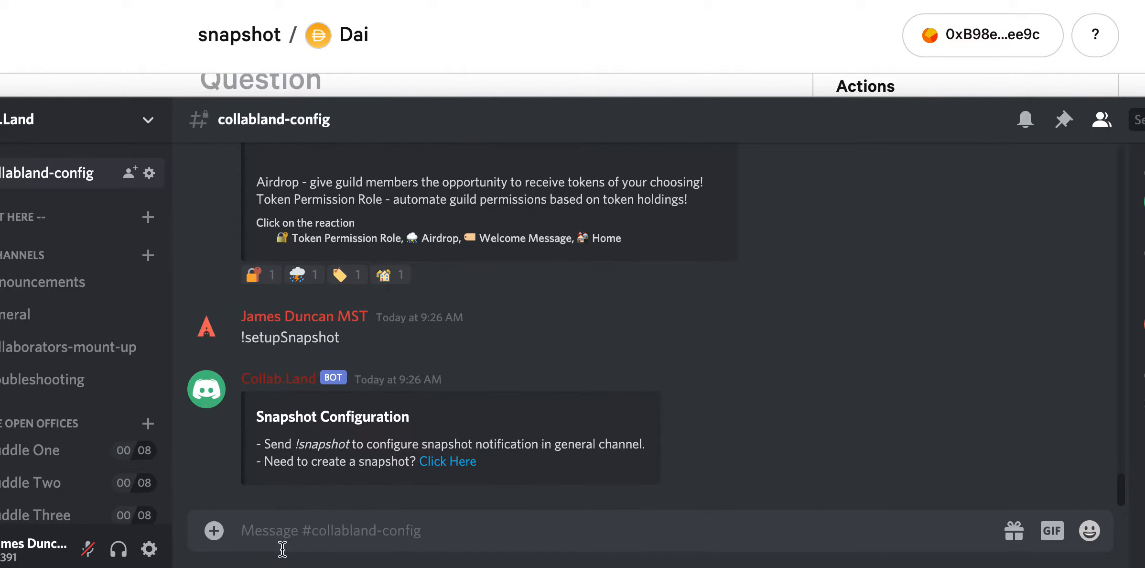
{"action": "type", "text": "!se"}
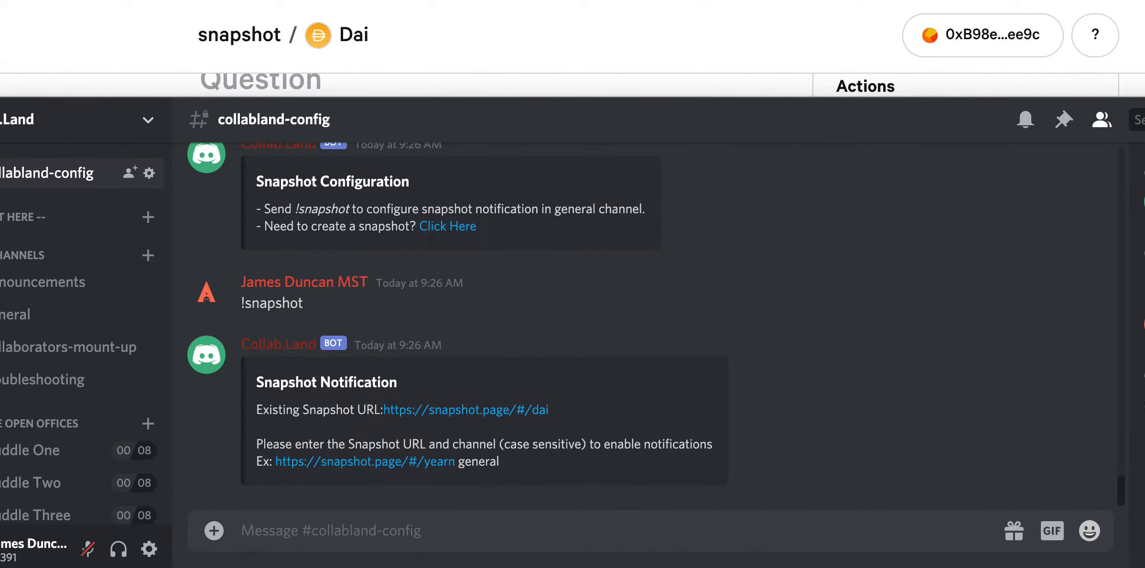
{"action": "type", "text": "https://snapshot.page/#/dai"}
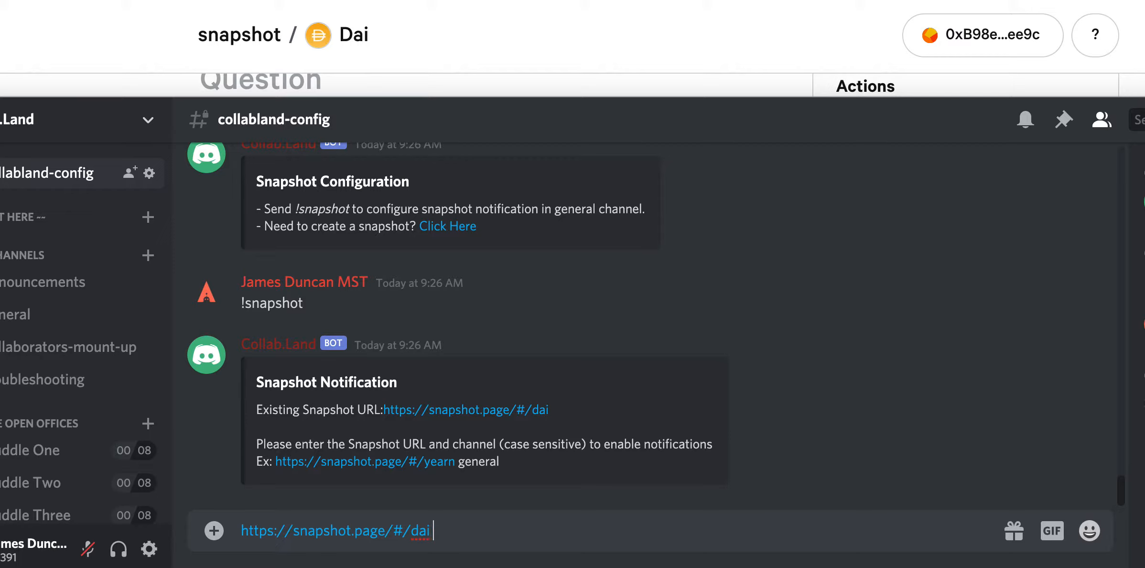
{"action": "mouse_move", "coordinate": [38, 328]}
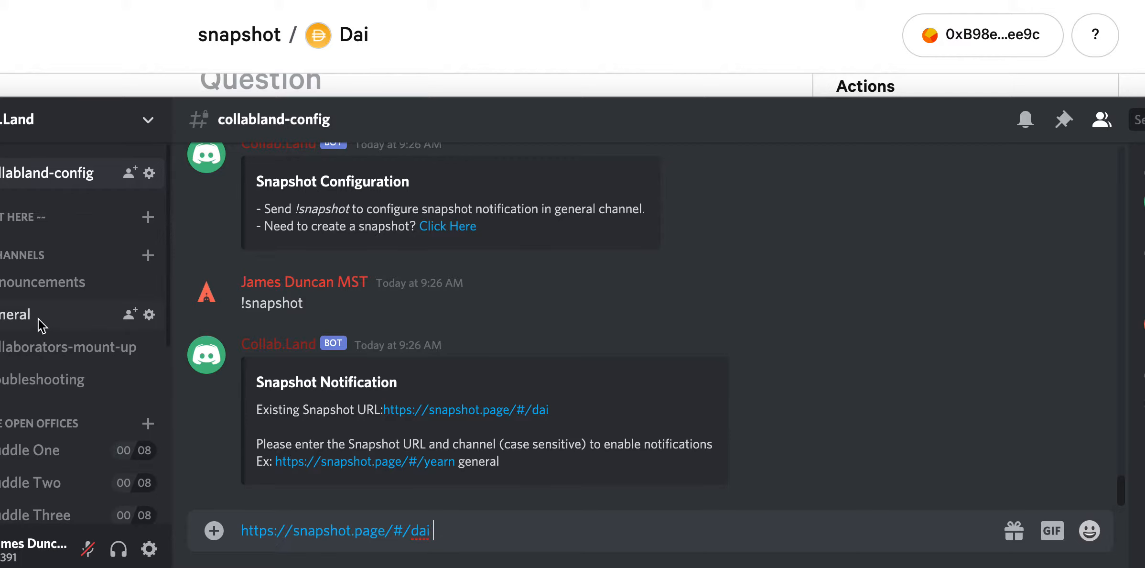
{"action": "type", "text": "general"}
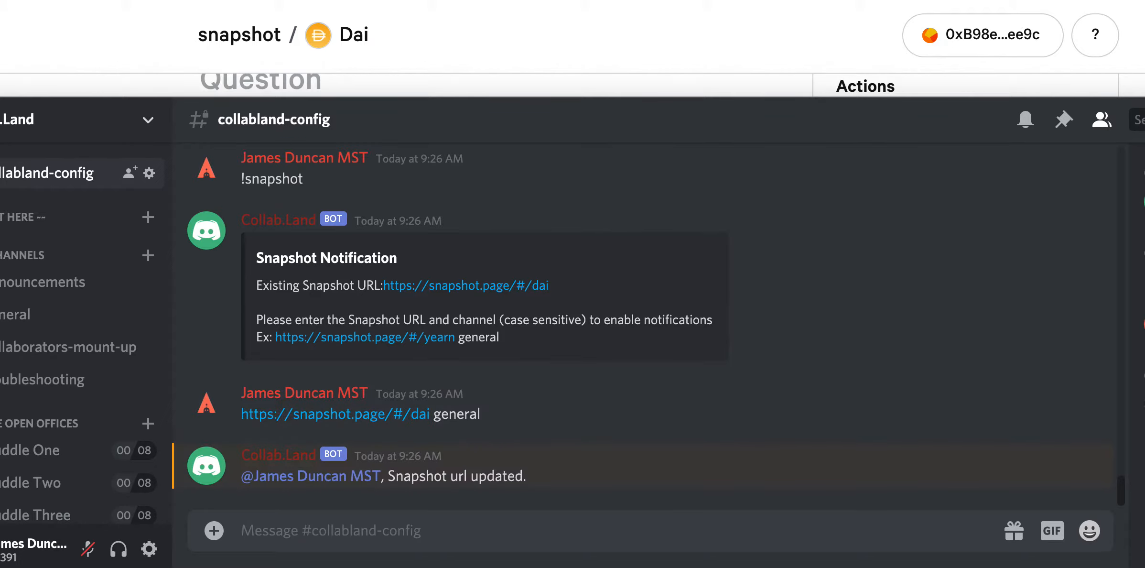
{"action": "mouse_move", "coordinate": [561, 33]}
{"action": "type", "text": "Test"}
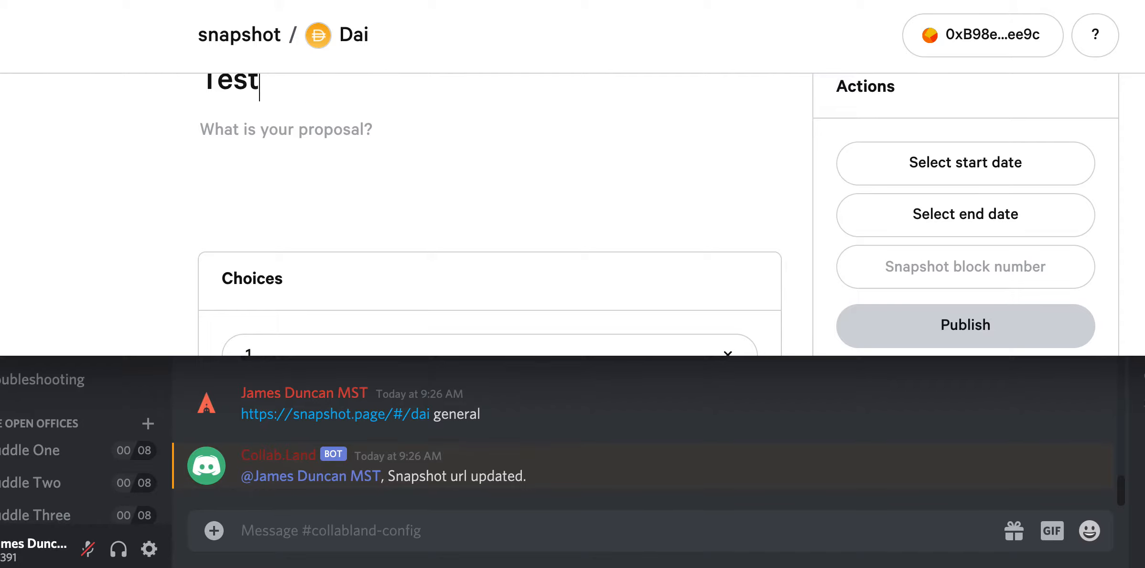
Describe the proposal as 'Collab Test', set Oct 2–14 dates and snapshot block 1000
{"action": "type", "text": "Collab Test"}
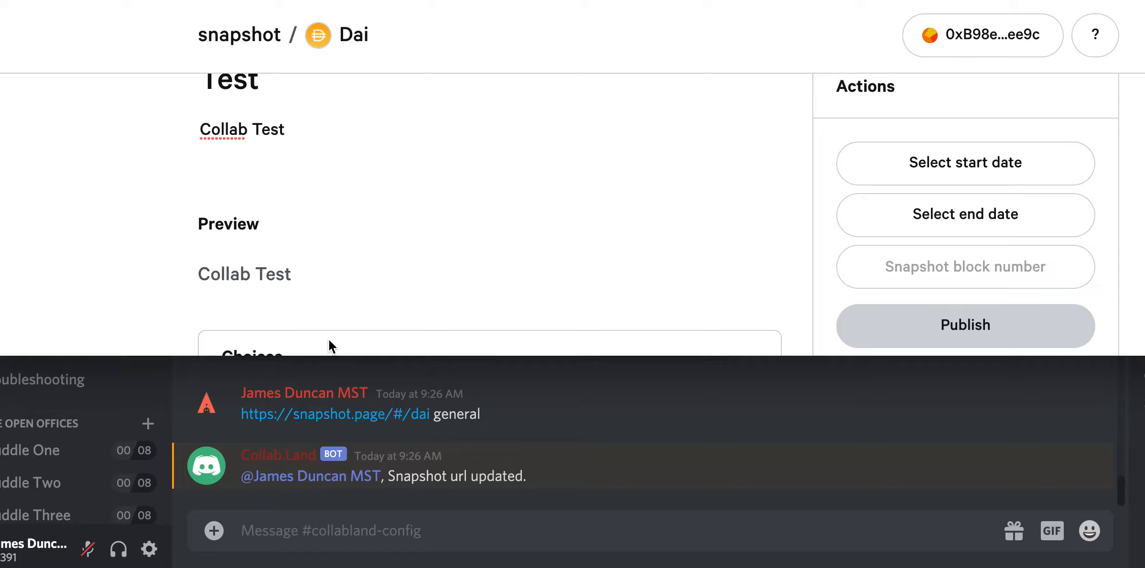
{"action": "scroll", "scroll_direction": "down", "scroll_amount": 3}
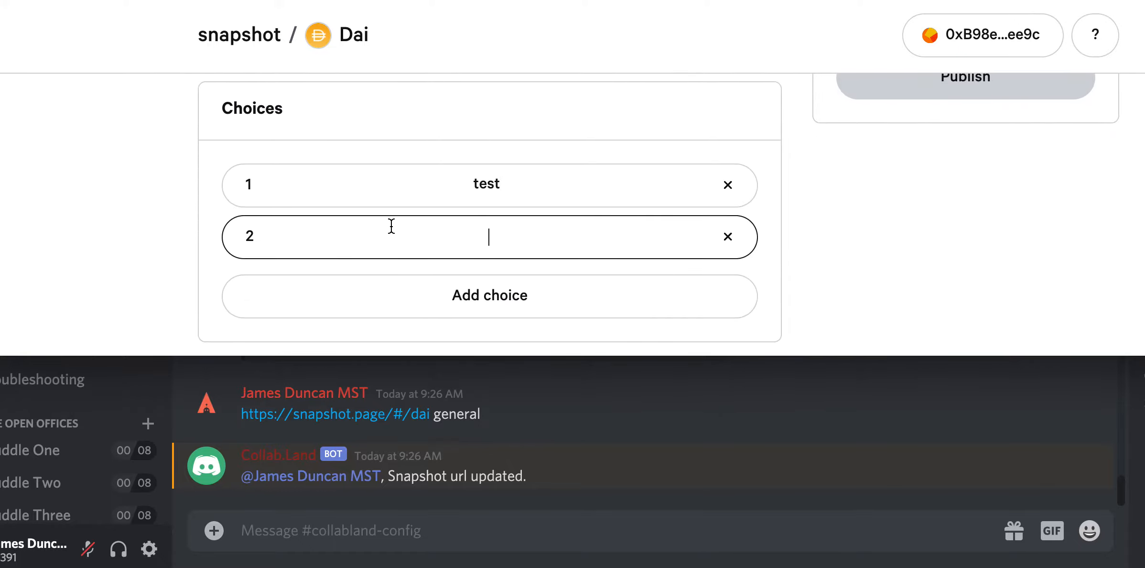
{"action": "left_click", "coordinate": [965, 177]}
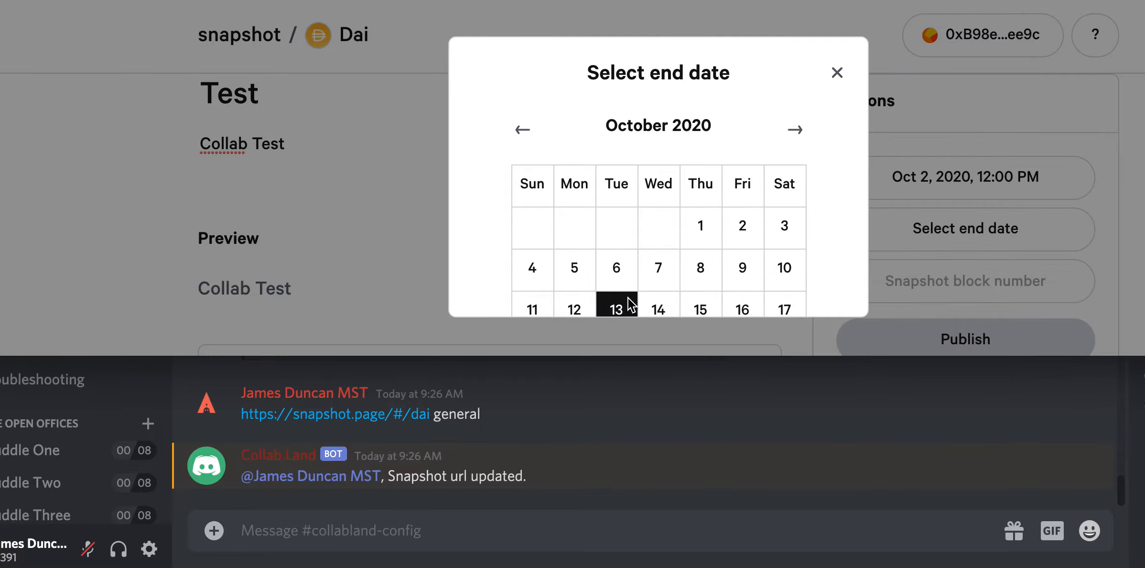
{"action": "left_click", "coordinate": [658, 308]}
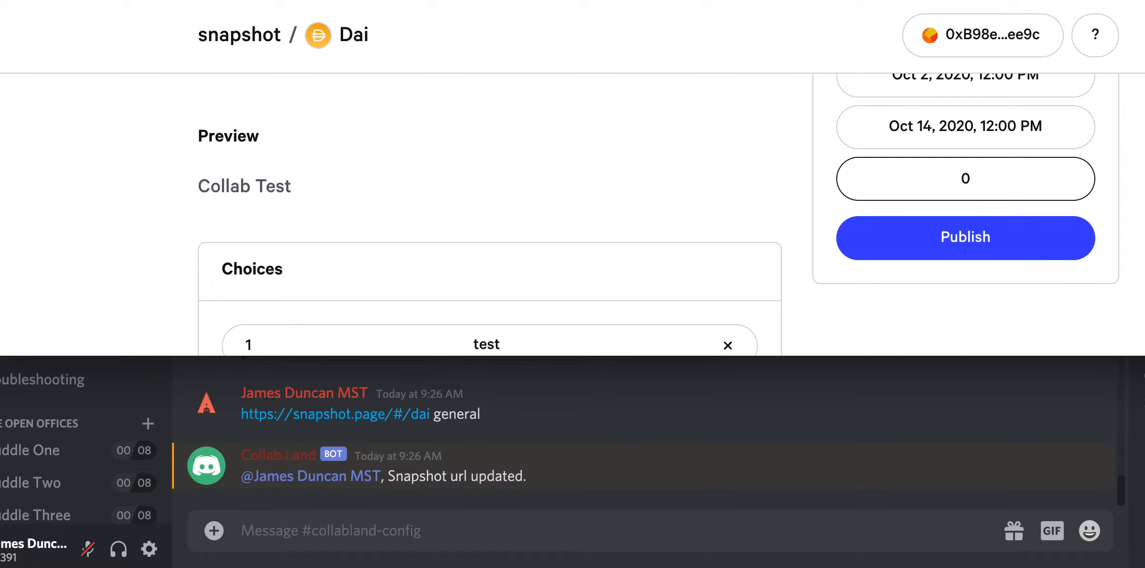
{"action": "type", "text": "1000"}
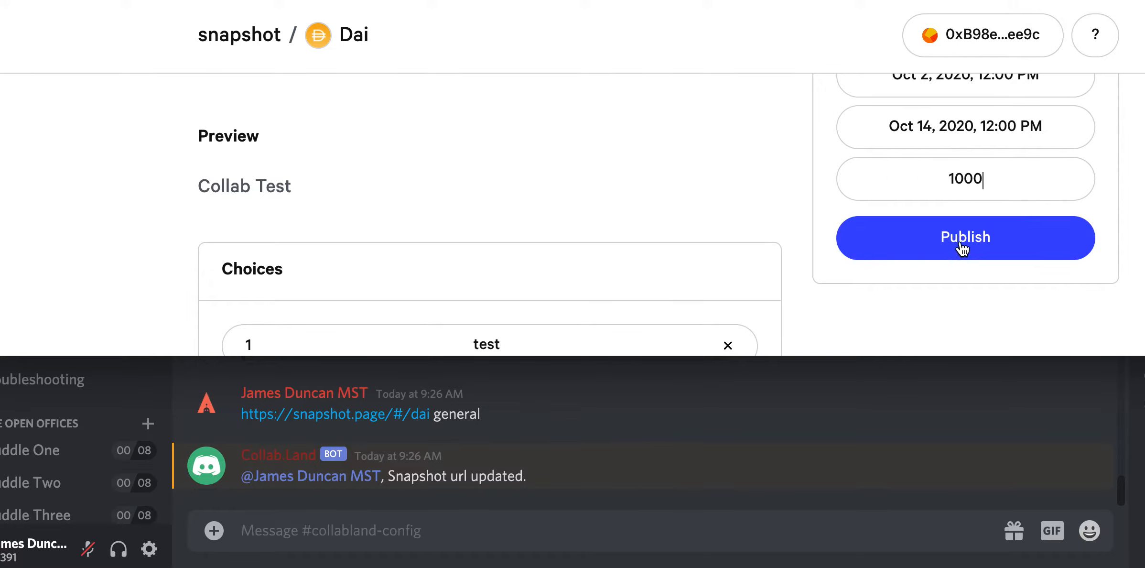
Publish the Test proposal and sign the MetaMask request
{"action": "left_click", "coordinate": [965, 238]}
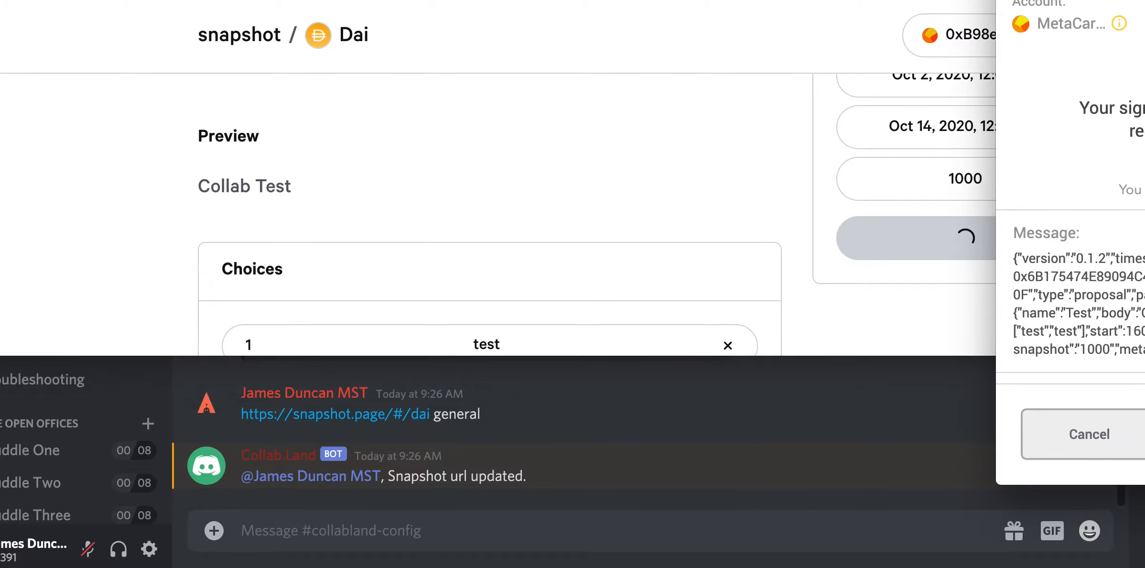
{"action": "left_click", "coordinate": [1089, 434]}
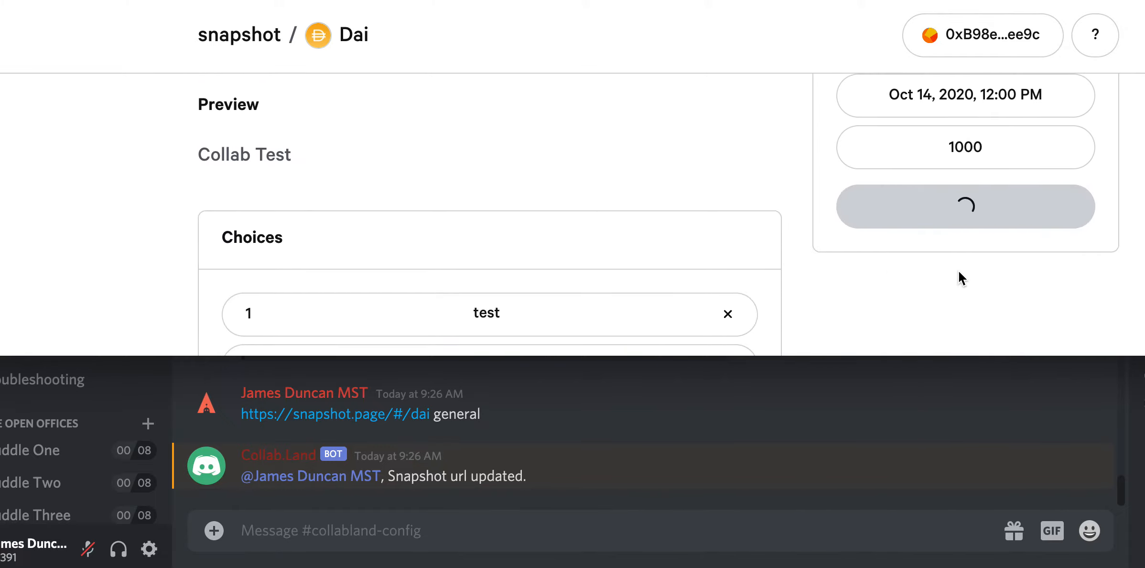
{"action": "mouse_move", "coordinate": [922, 288]}
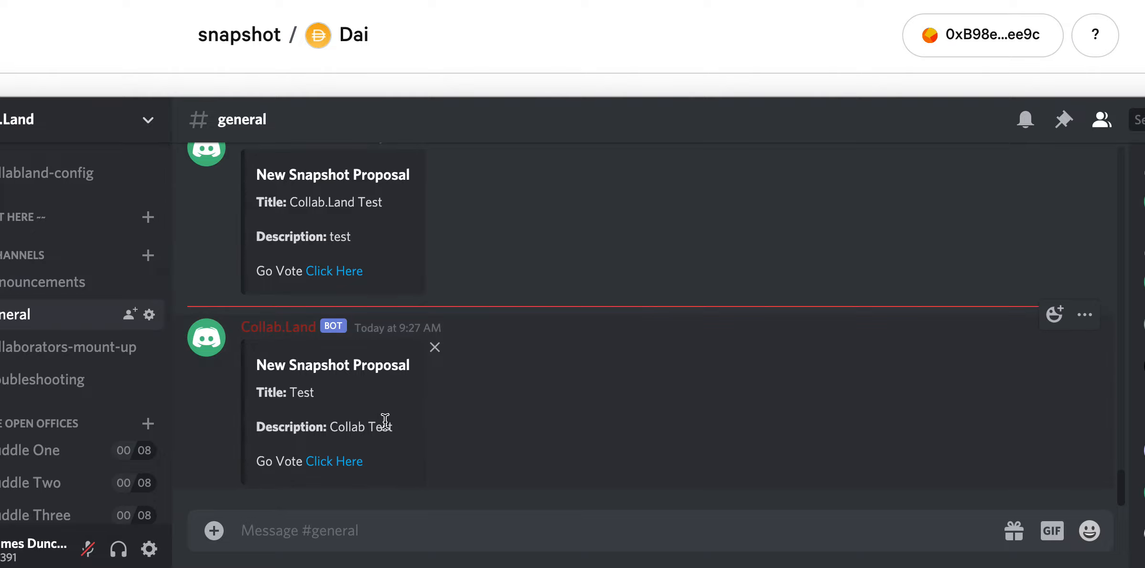
Follow the Test proposal's vote link from #general and confirm leaving Discord with Yep!
{"action": "left_click", "coordinate": [334, 462]}
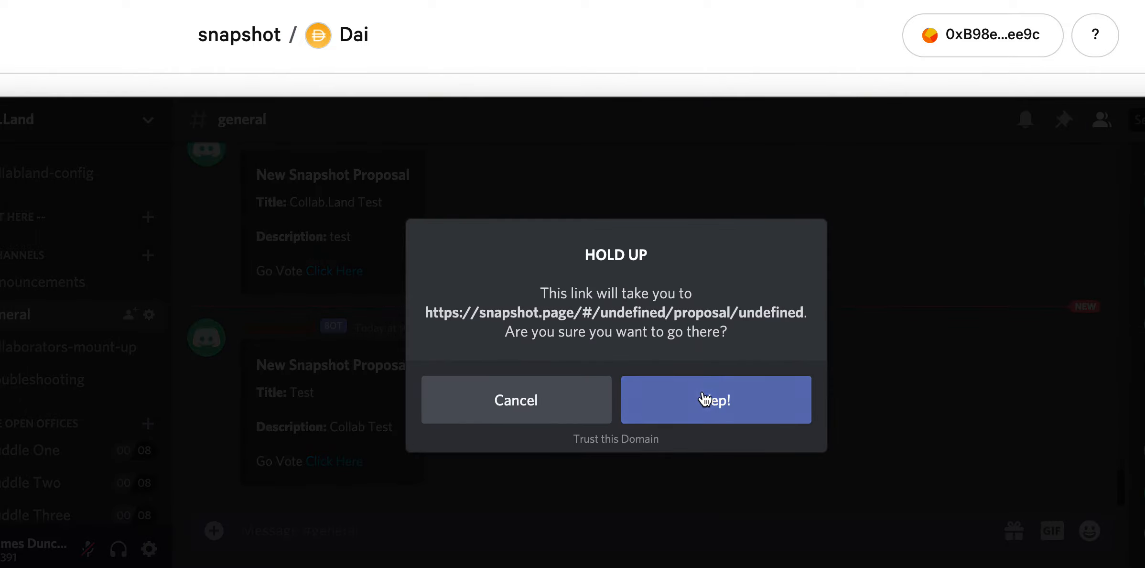
{"action": "left_click", "coordinate": [716, 399]}
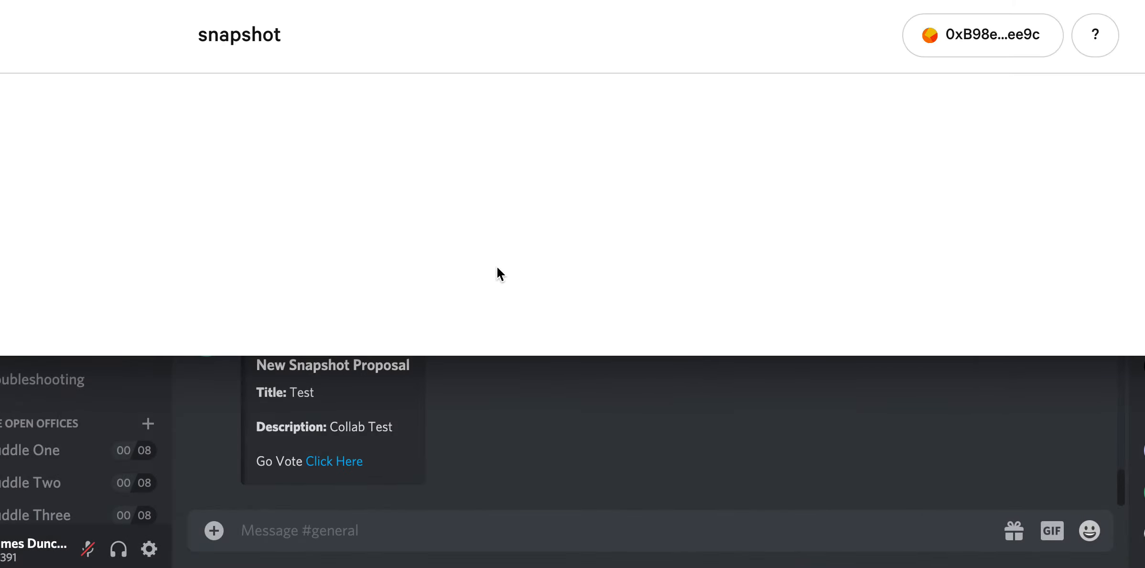
{"action": "mouse_move", "coordinate": [381, 275]}
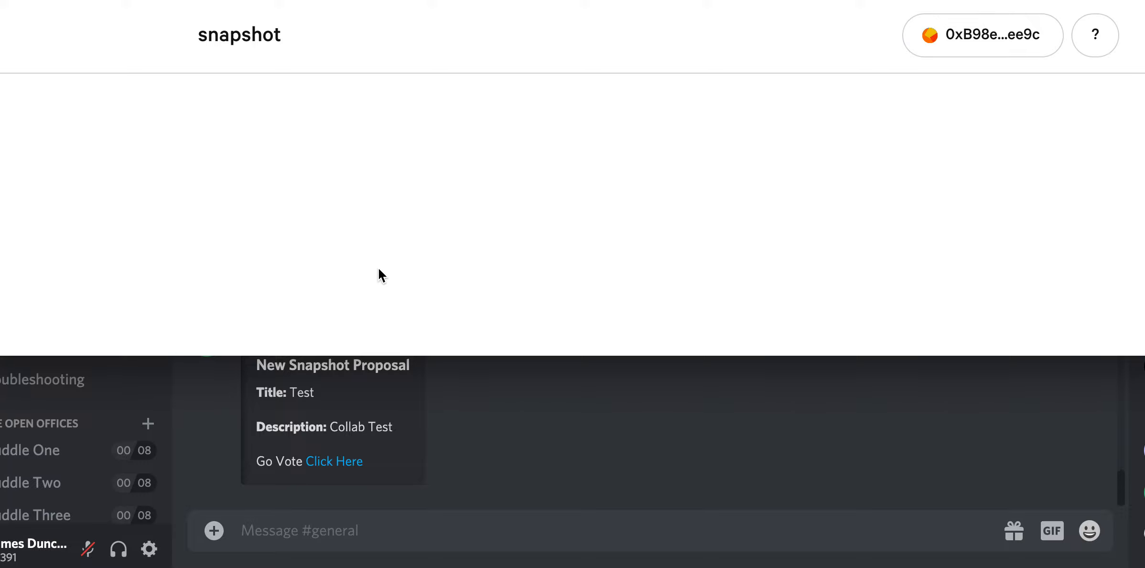
{"action": "mouse_move", "coordinate": [281, 213]}
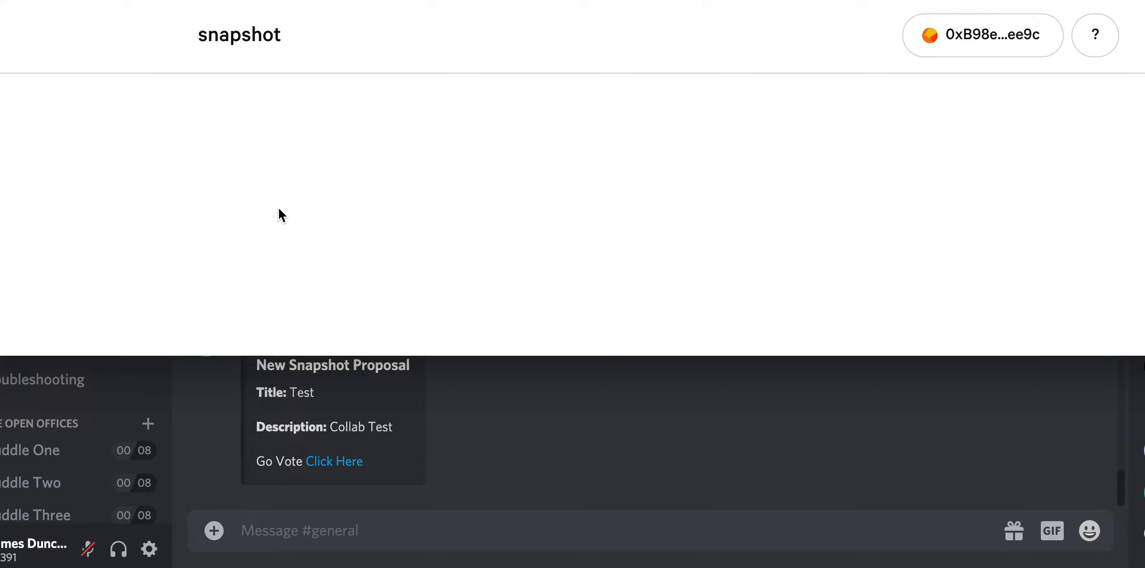